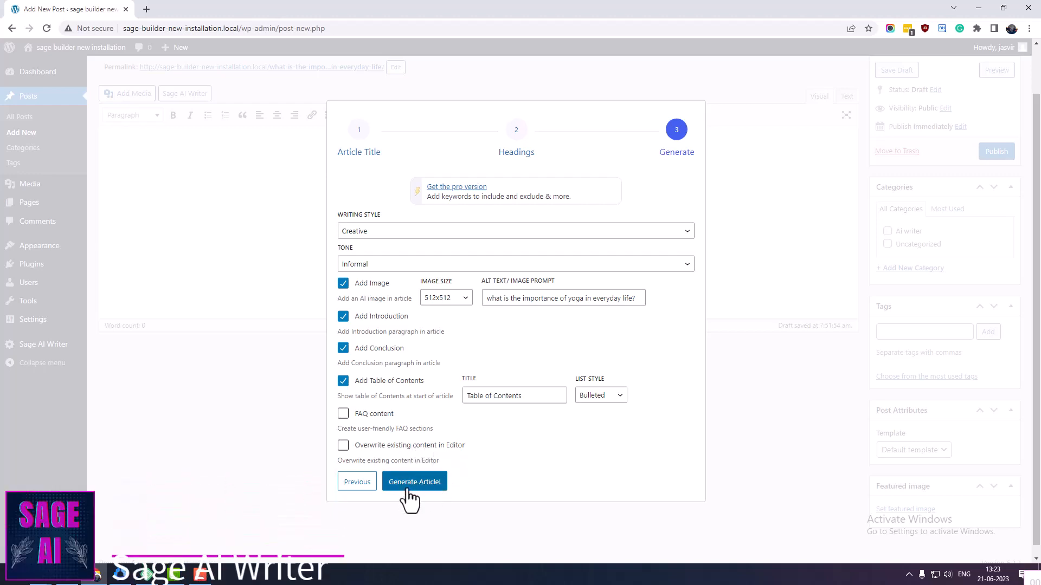
Step: Generate the article from the Sage AI Writer dialog and land on the WordPress dashboard
left_click(414, 481)
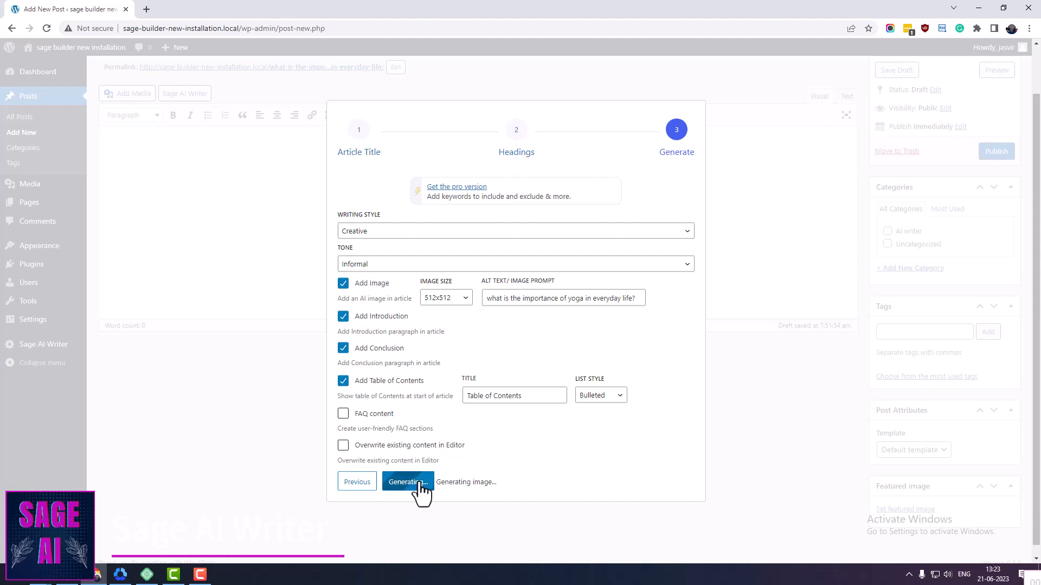
left_click(408, 482)
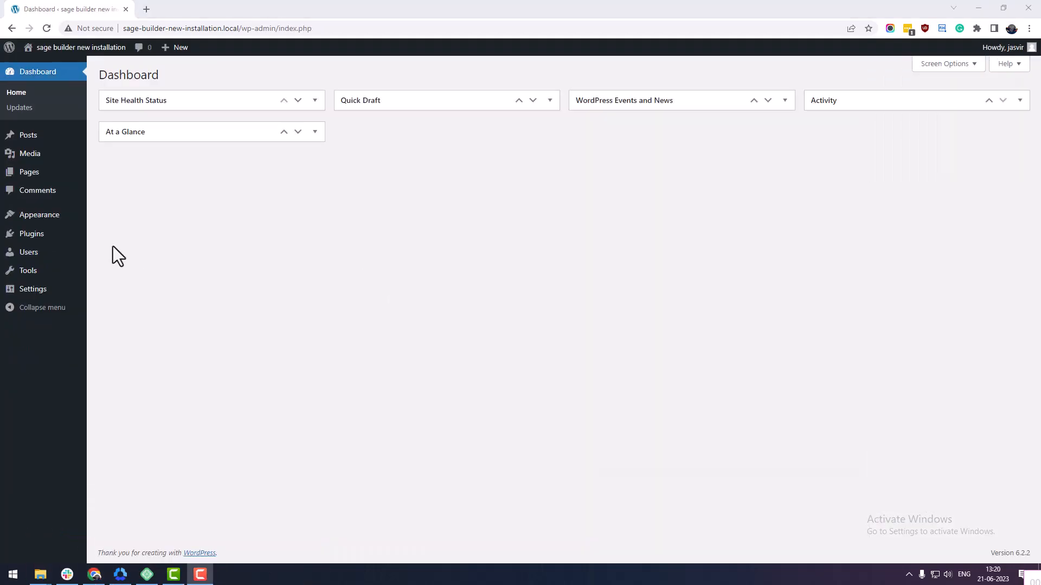
Step: Search Add New Plugins for 'Sage AI Writer', then install and activate Sage AI Content Writer
left_click(112, 251)
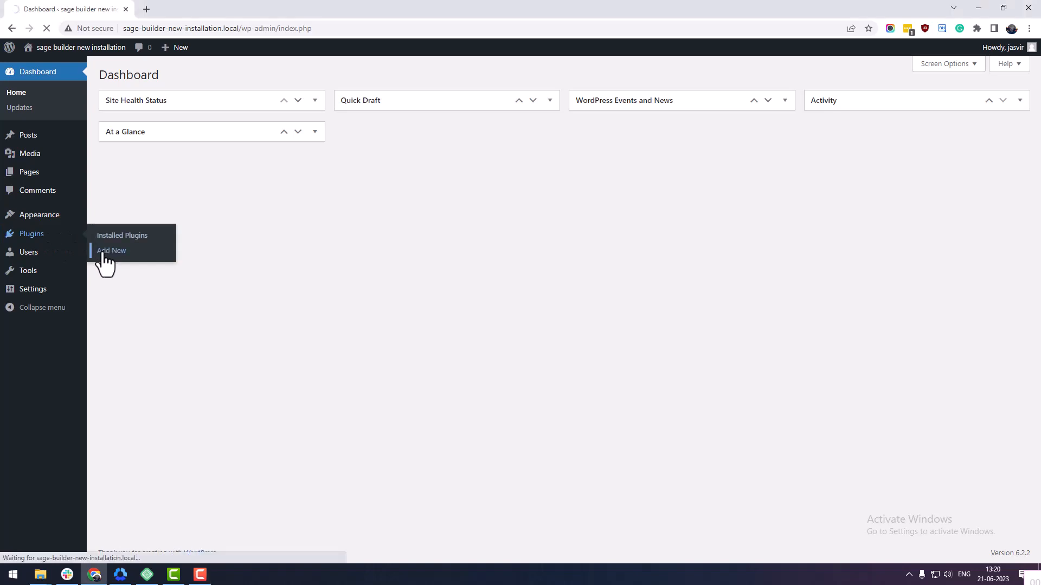
left_click(112, 250)
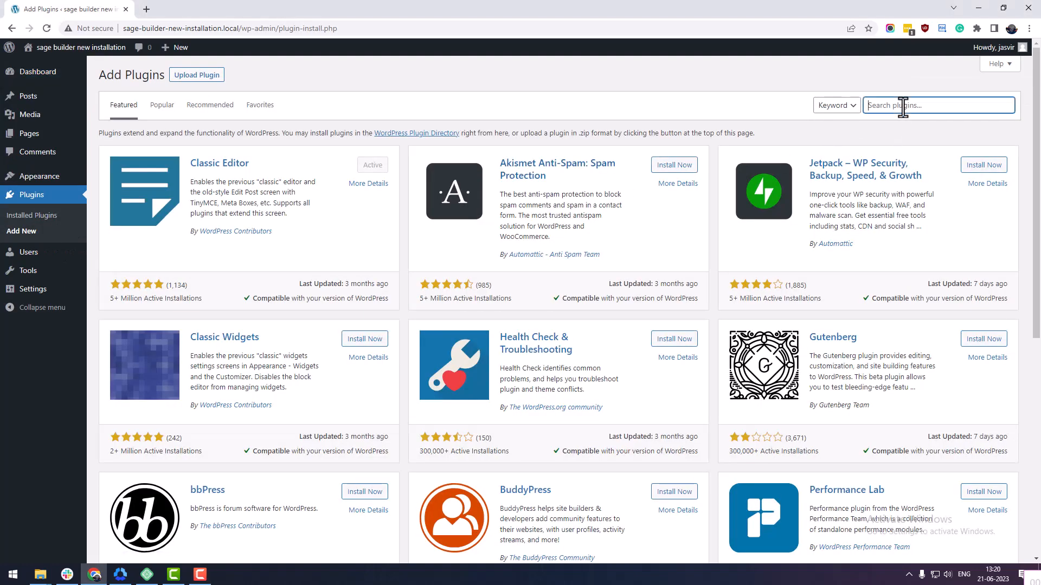
type("Sage AI Writer")
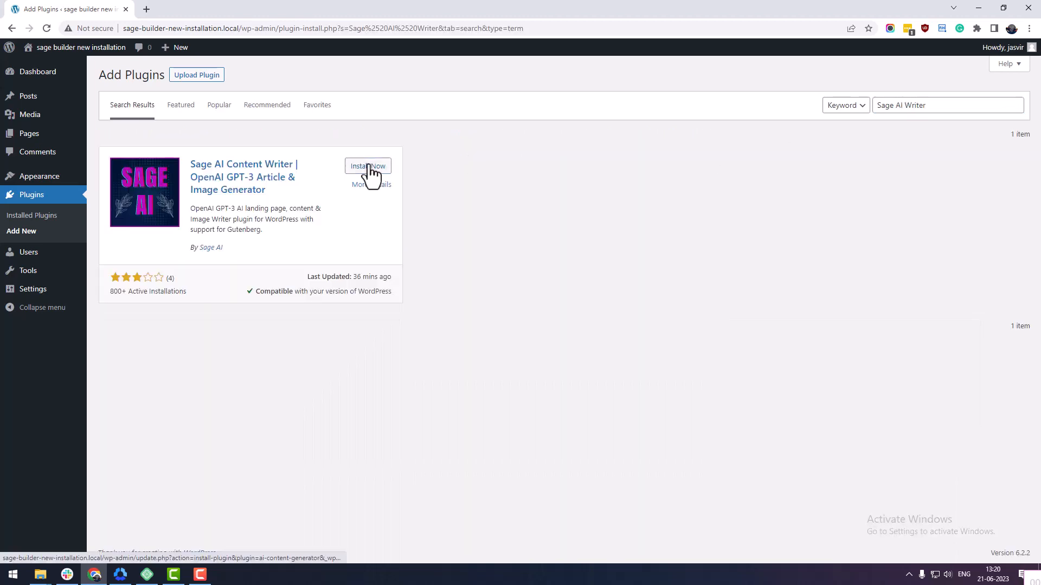
left_click(368, 166)
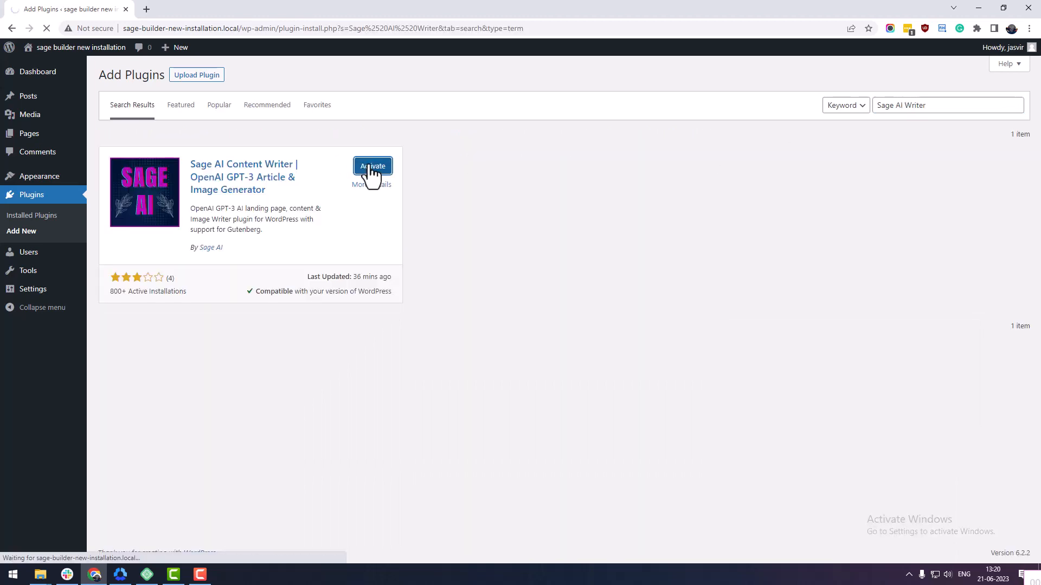
left_click(372, 166)
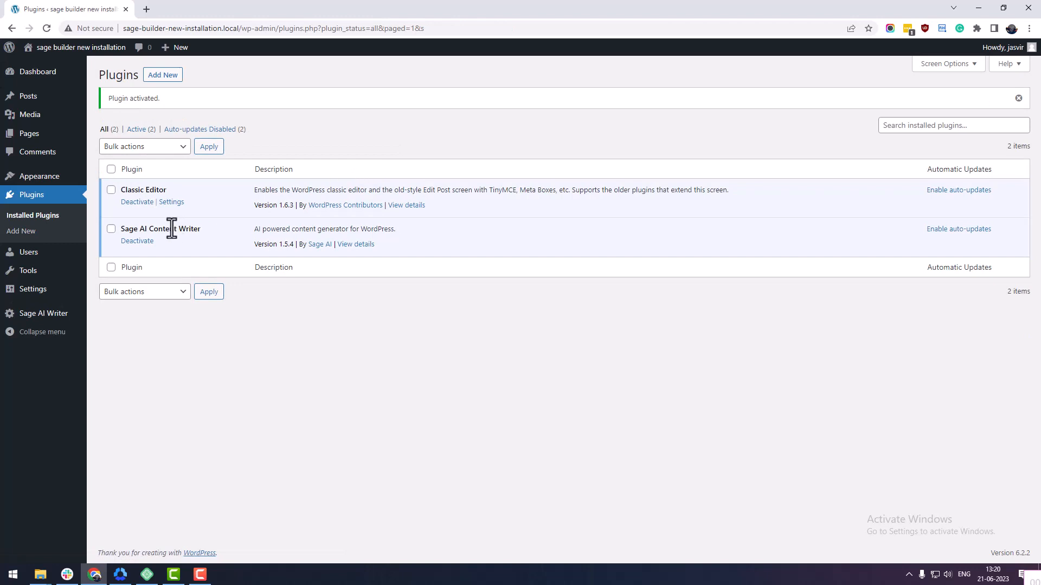
mouse_move(43, 313)
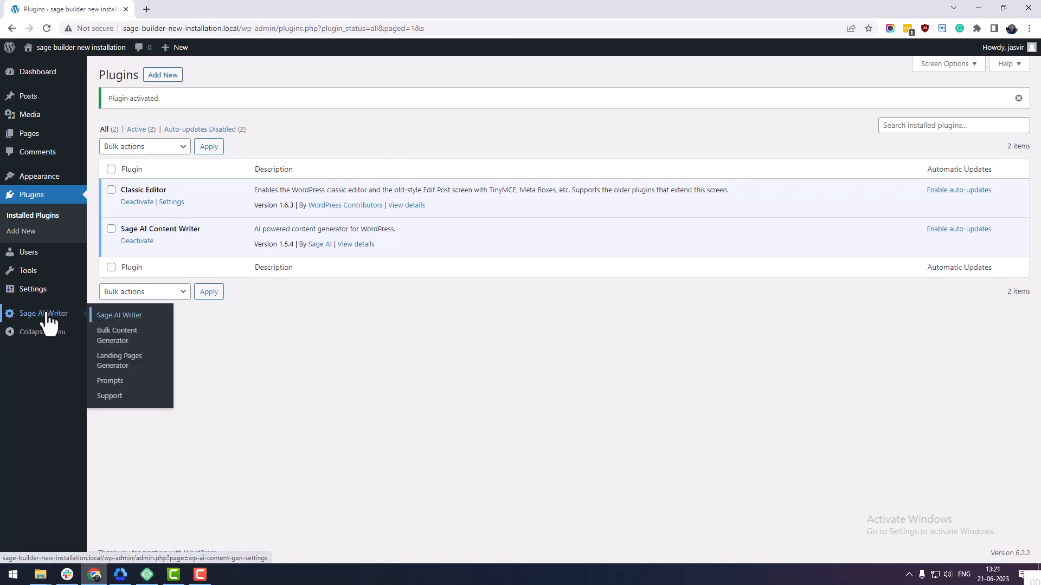
Step: Enter the OpenAI API key on the Sage AI Writer settings page and save the changes
left_click(119, 315)
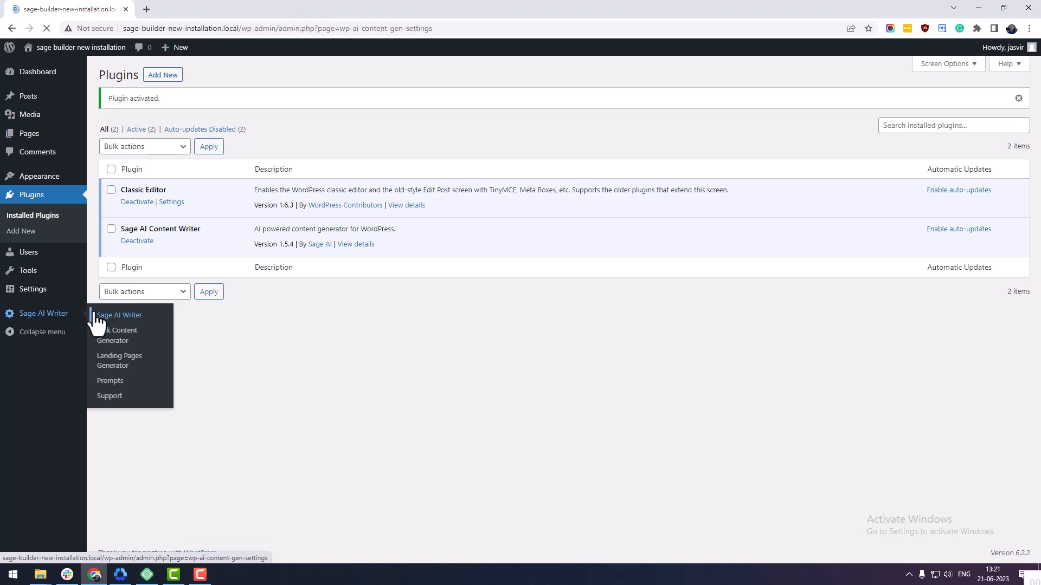
left_click(119, 315)
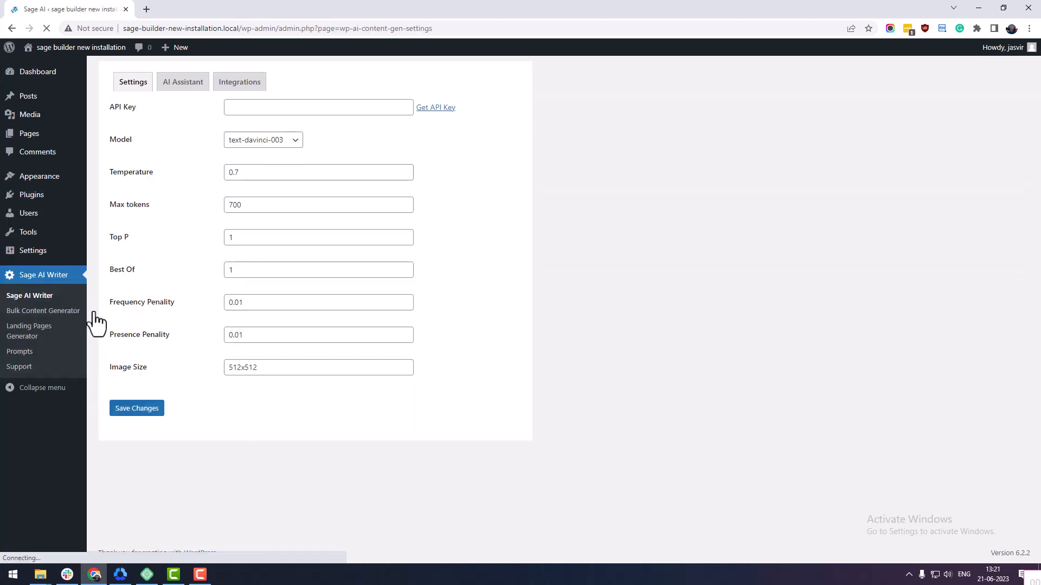
left_click(318, 107)
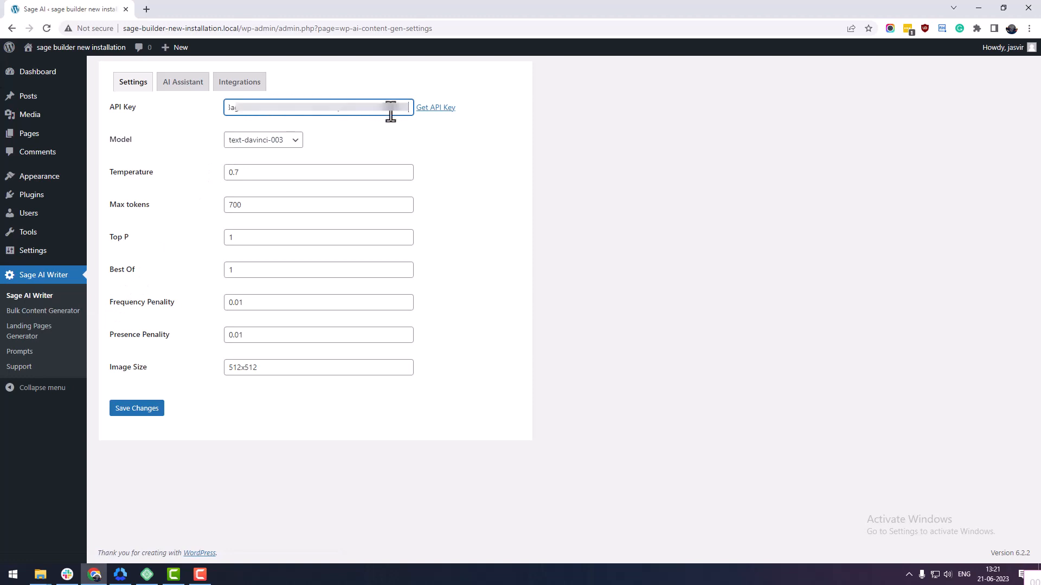
mouse_move(436, 106)
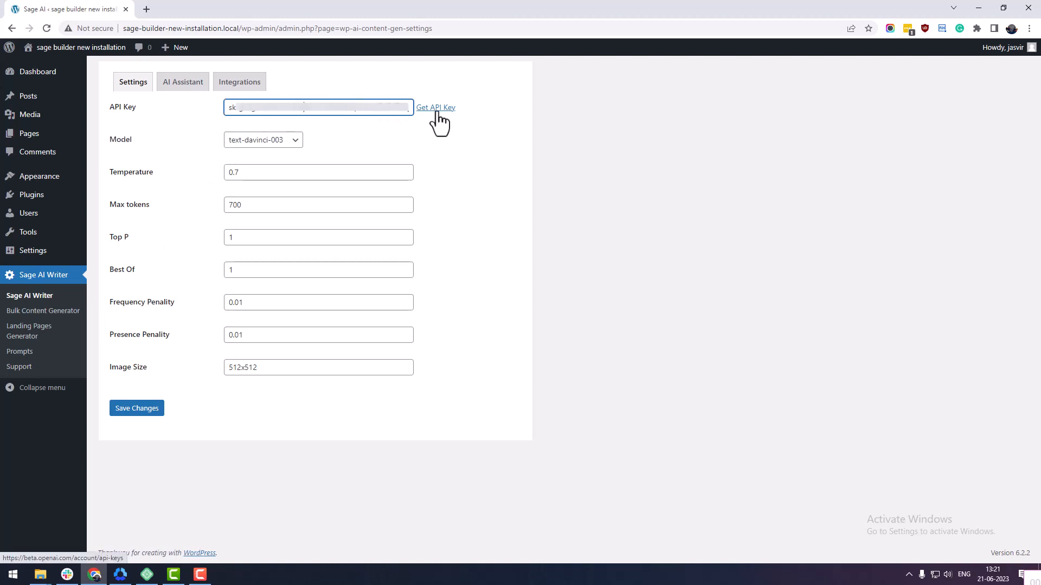
mouse_move(425, 326)
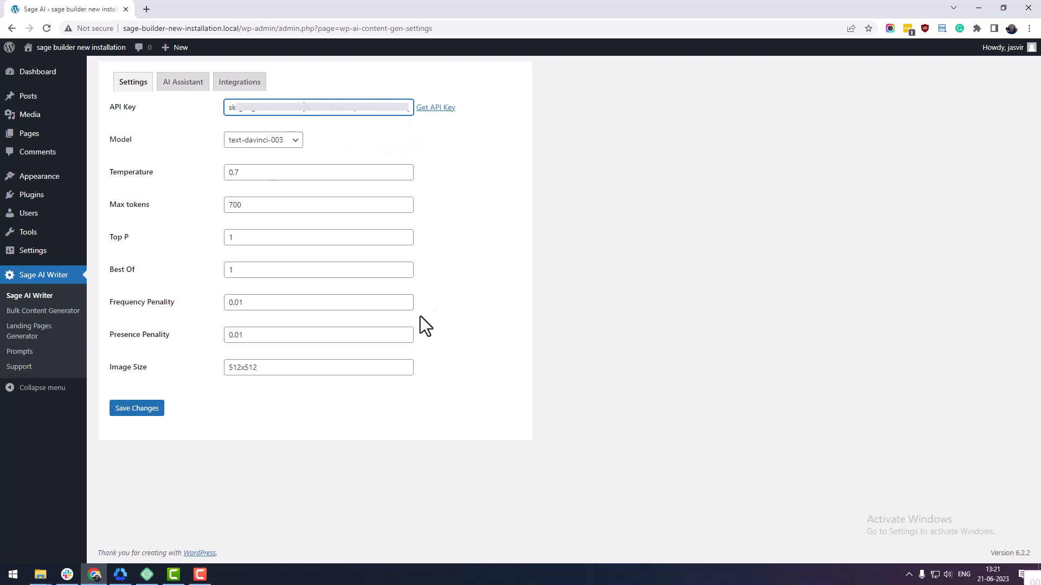
left_click(136, 408)
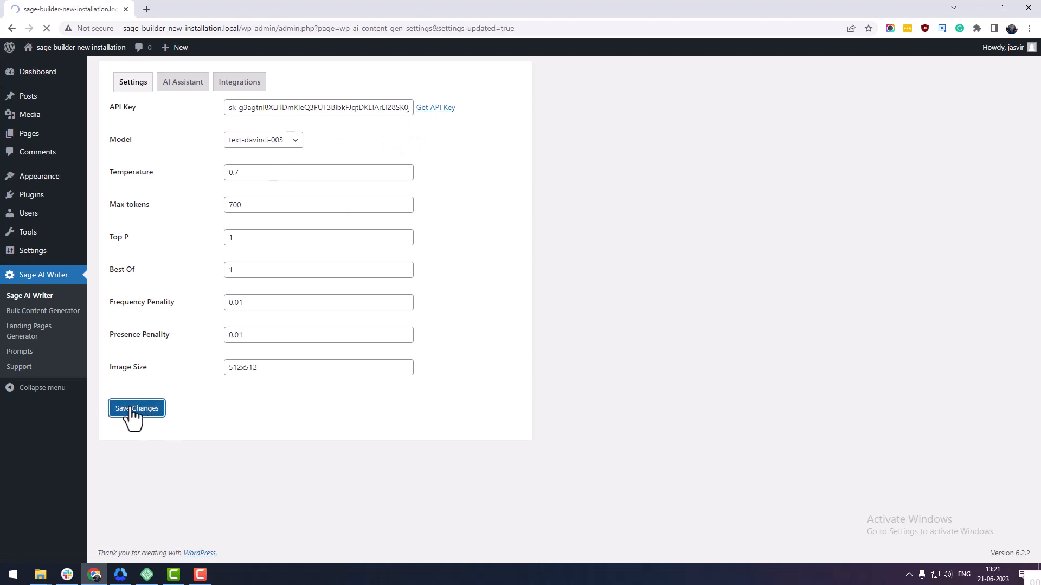
left_click(136, 408)
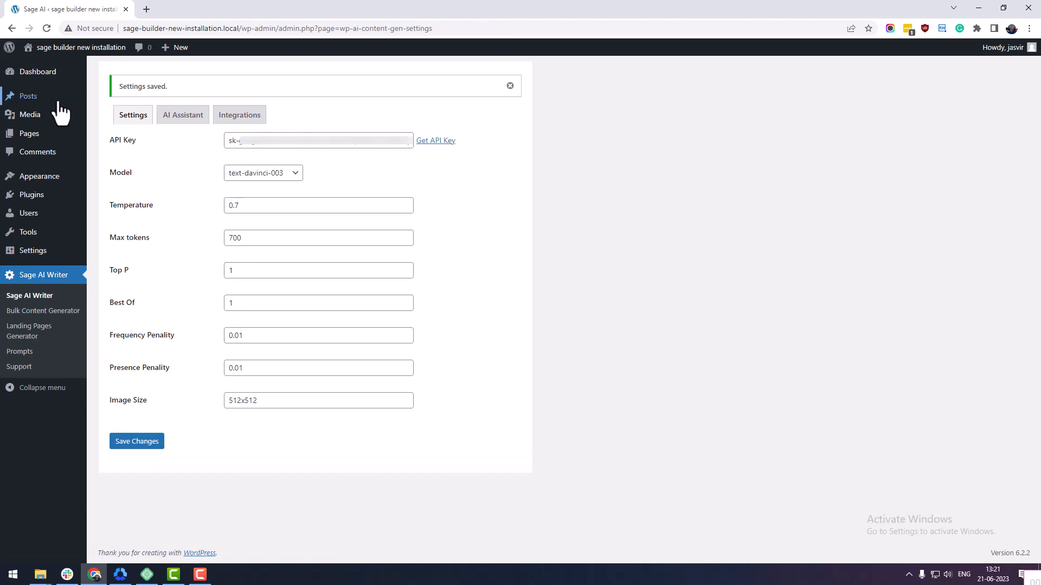
mouse_move(28, 95)
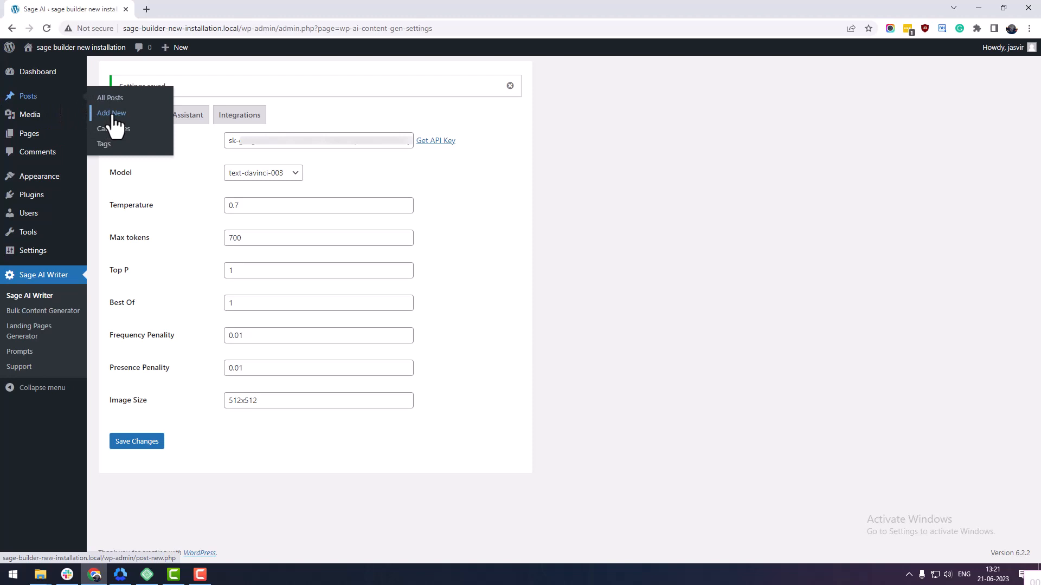
Step: Add a new post titled 'what is the importance of yoga in everyday life?' and launch Sage AI Writer
left_click(111, 113)
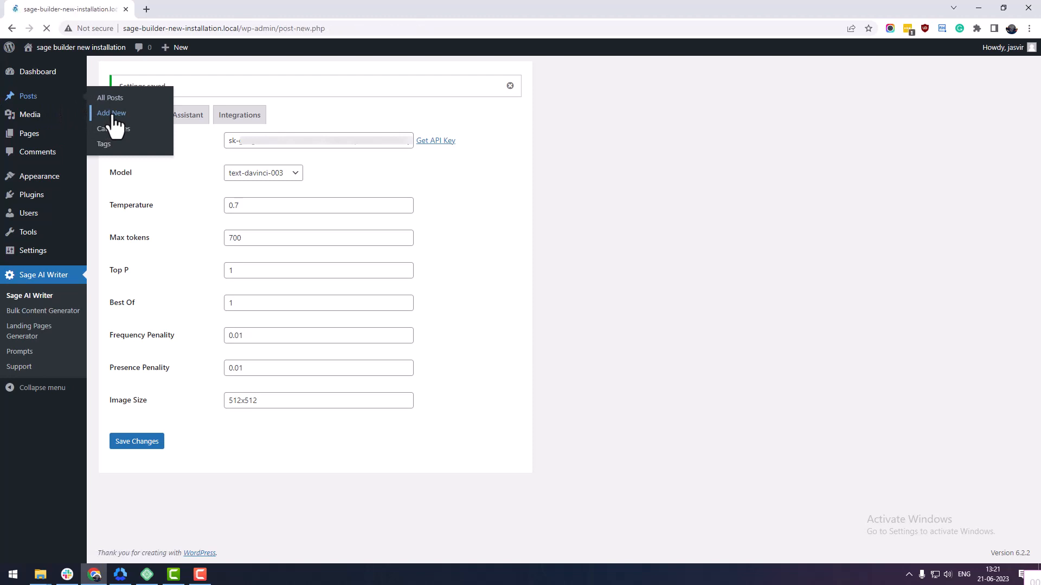
left_click(110, 112)
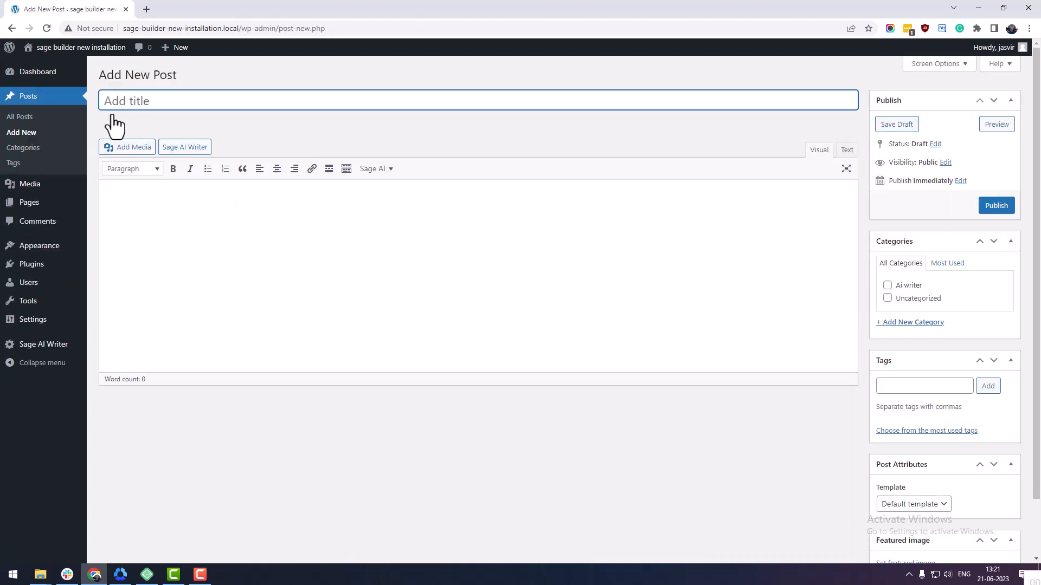
type("what is the importance of yoga in everyday life?")
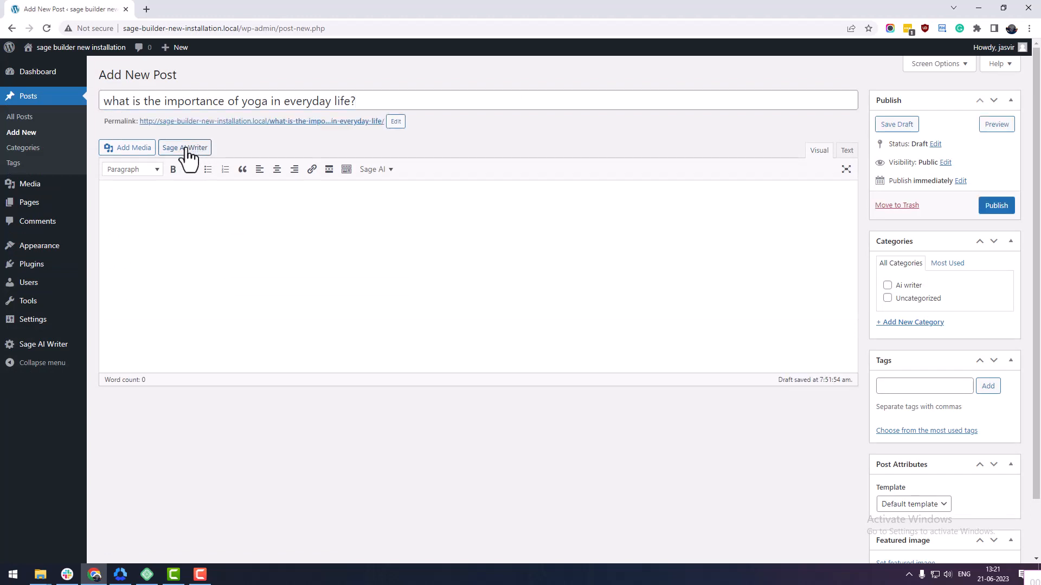
left_click(184, 147)
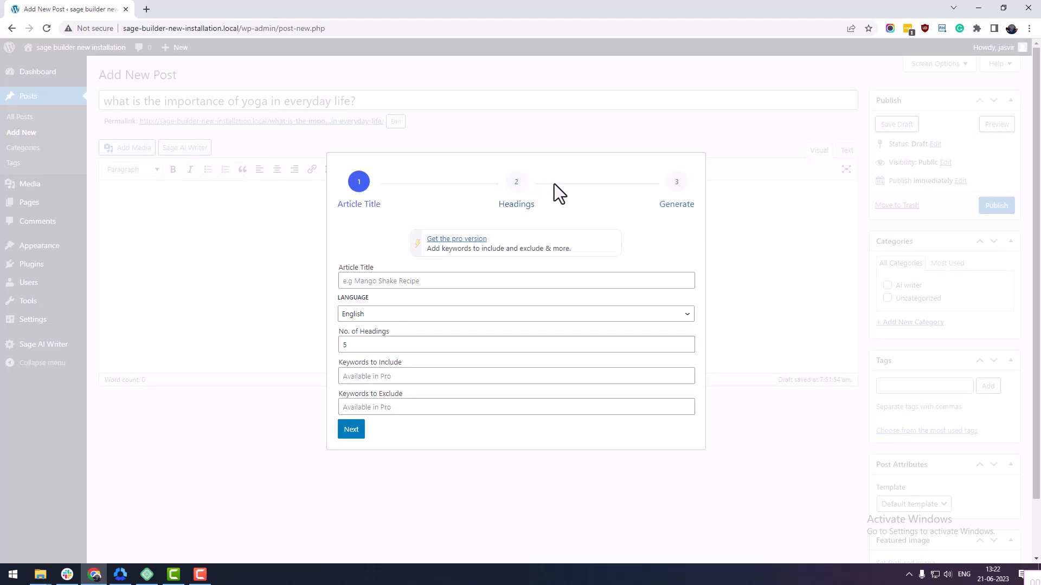
mouse_move(407, 228)
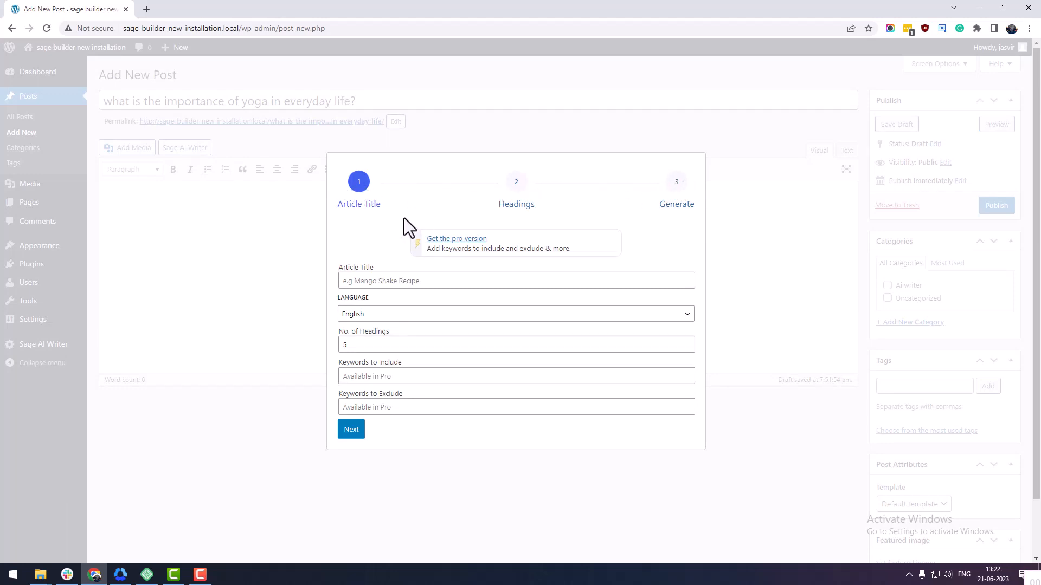
mouse_move(436, 228)
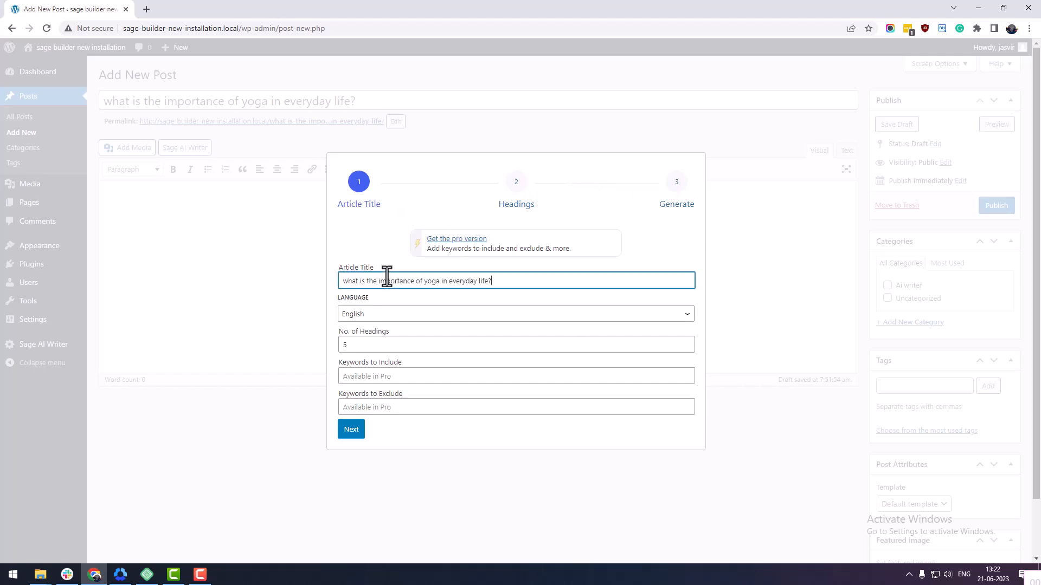
Step: Keep English as the article language, set 5 headings, and proceed to the headings step
left_click(516, 313)
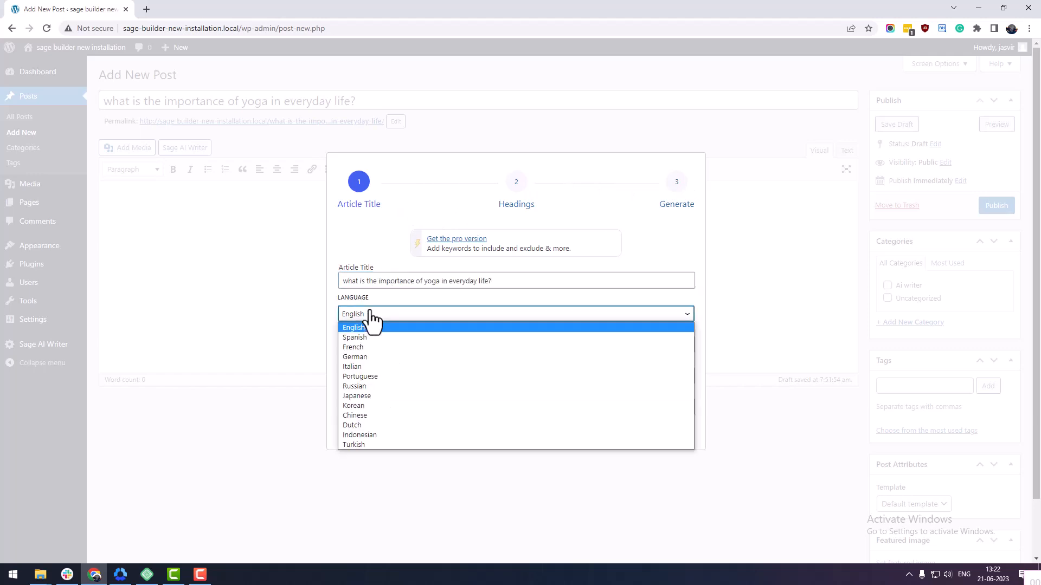
left_click(354, 327)
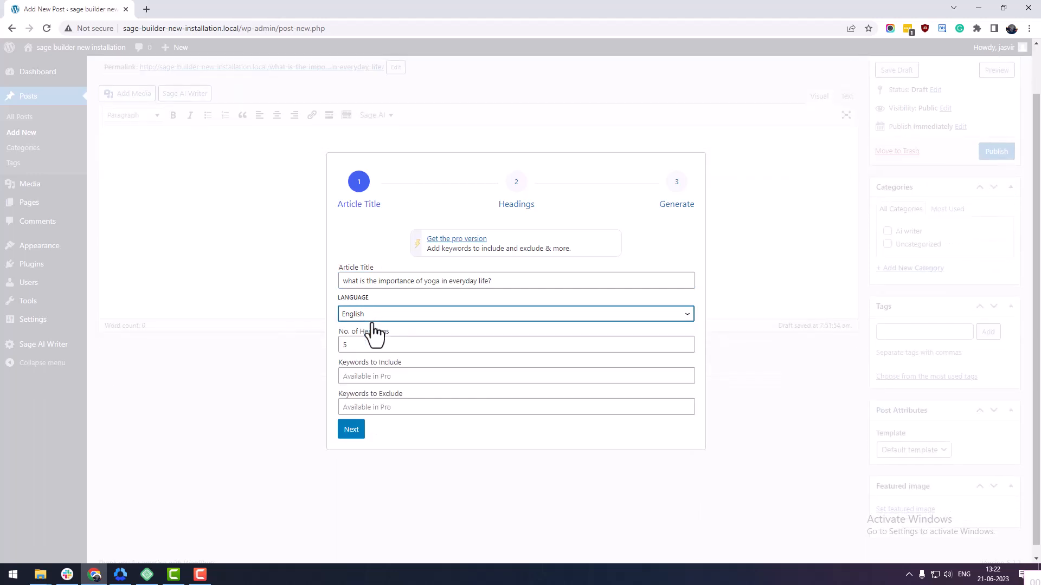
left_click(516, 343)
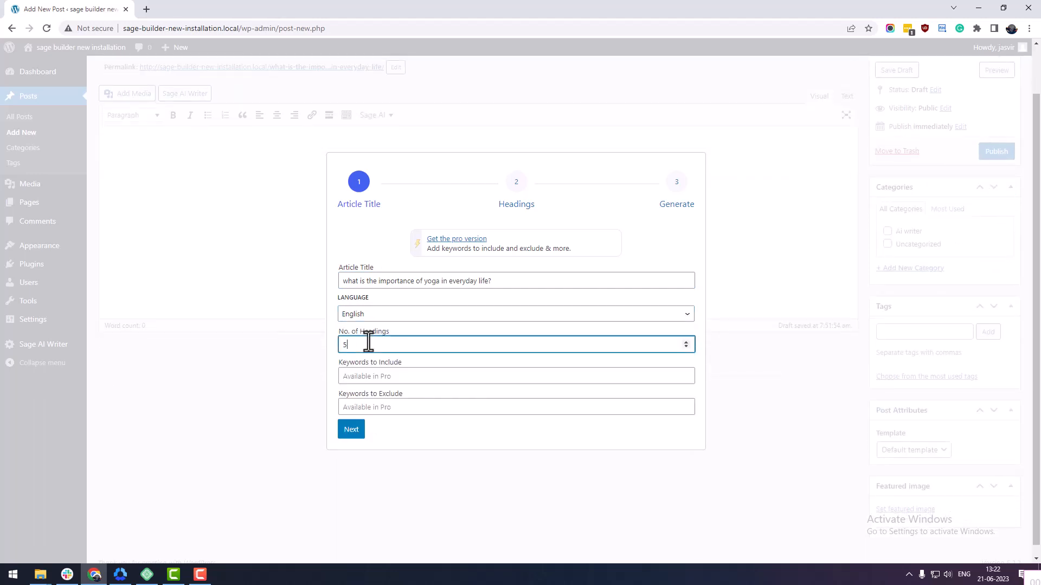
mouse_move(361, 420)
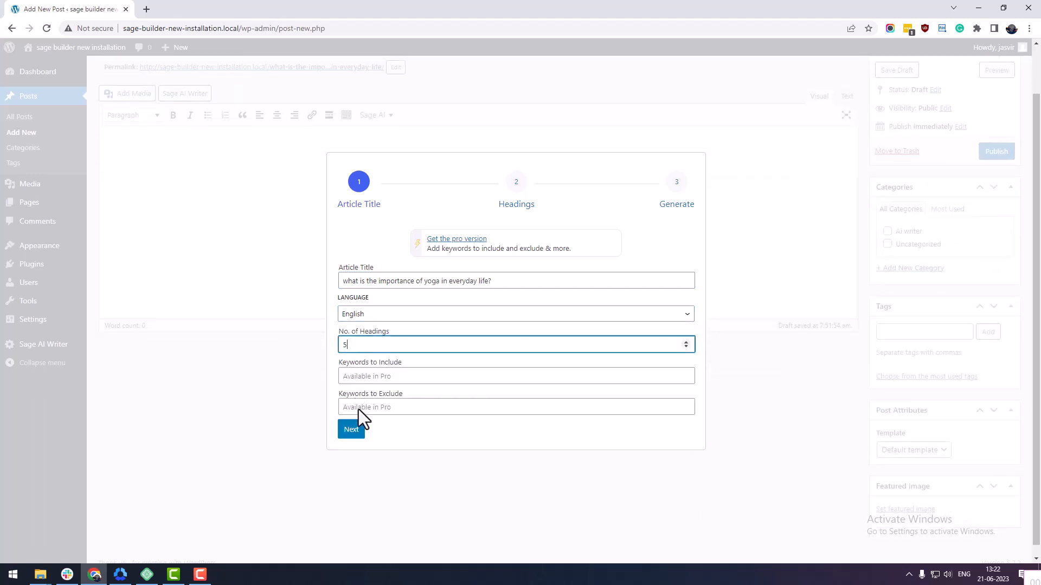
left_click(351, 429)
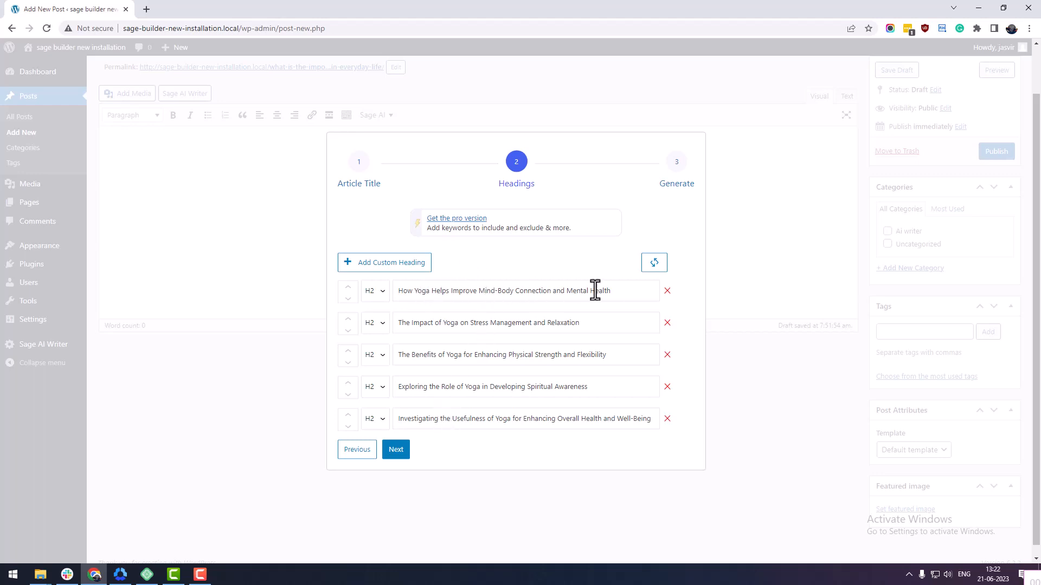
mouse_move(654, 262)
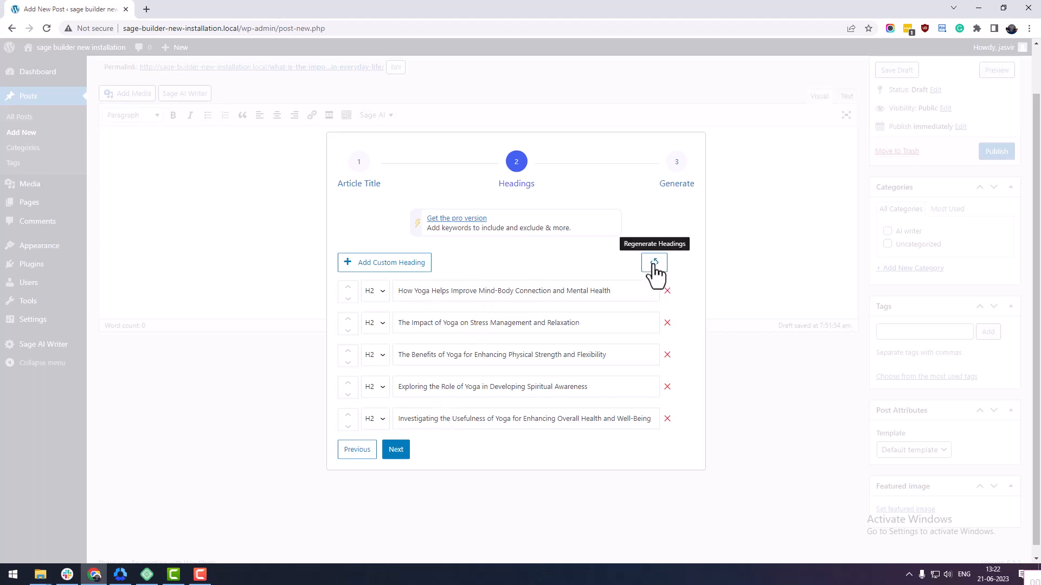
Step: Regenerate the suggested headings, delete the fifth, and proceed with four headings
left_click(653, 269)
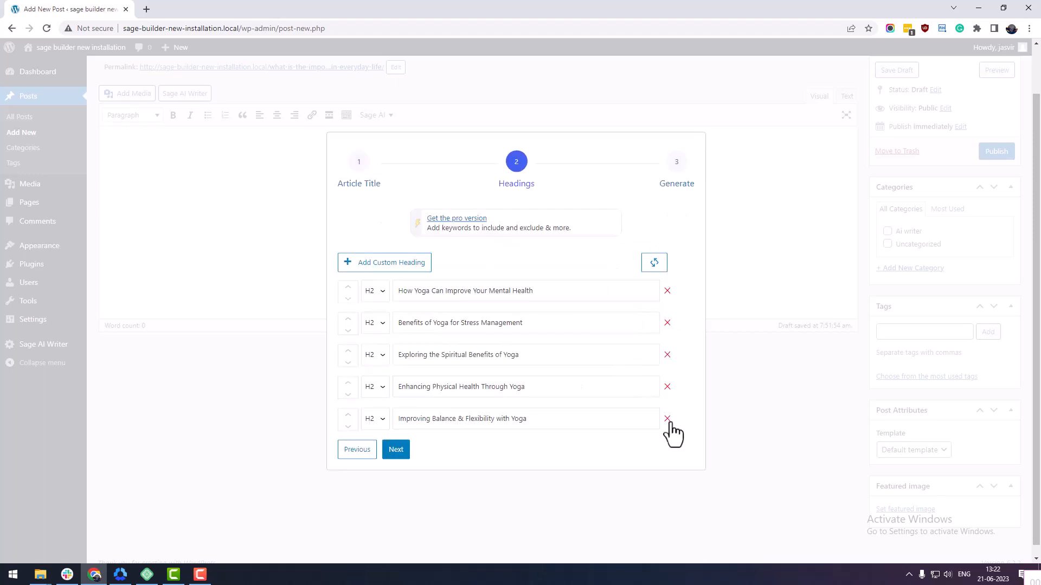
left_click(668, 419)
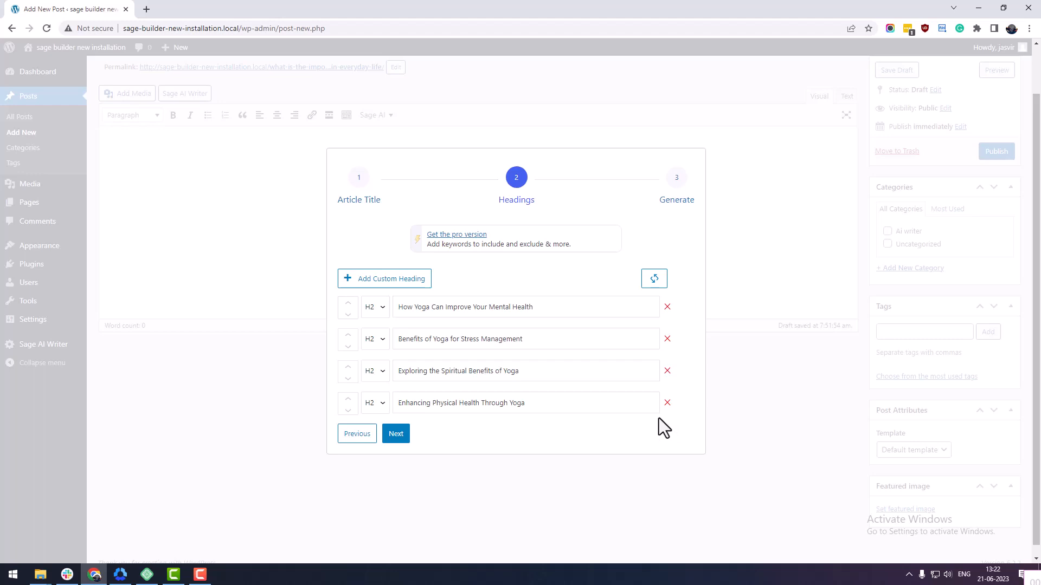
mouse_move(416, 330)
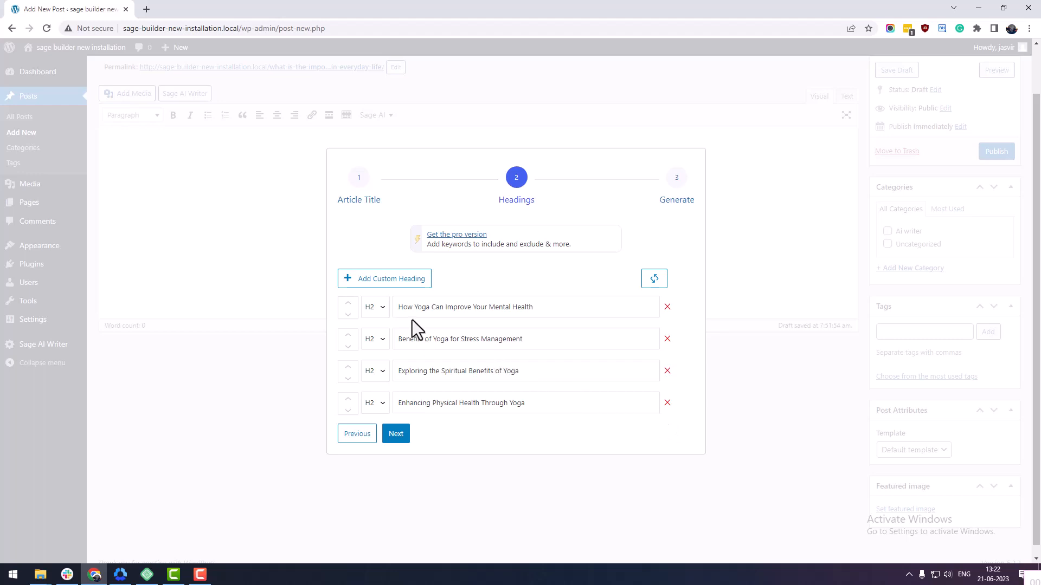
mouse_move(432, 335)
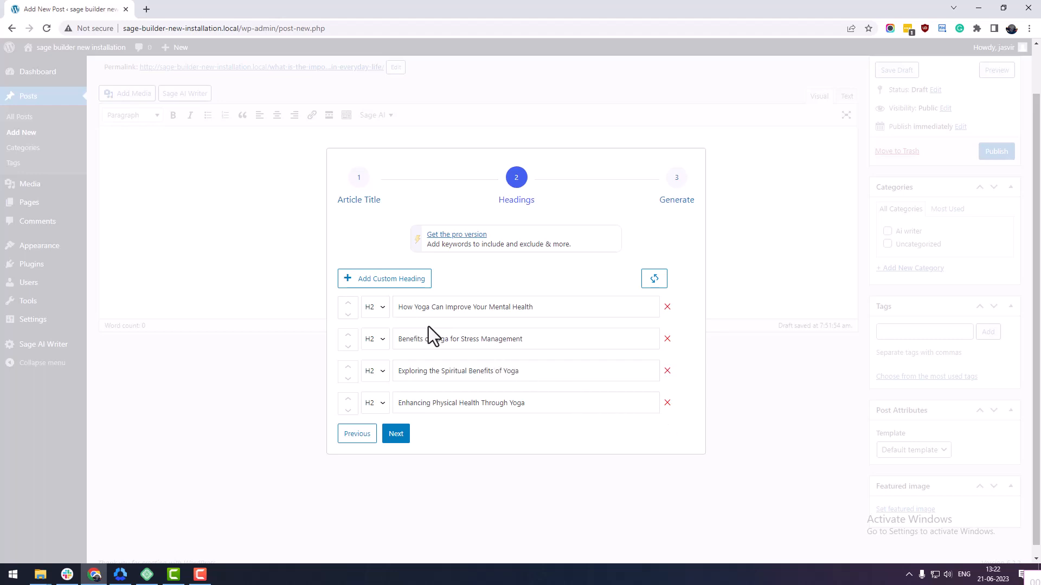
left_click(395, 434)
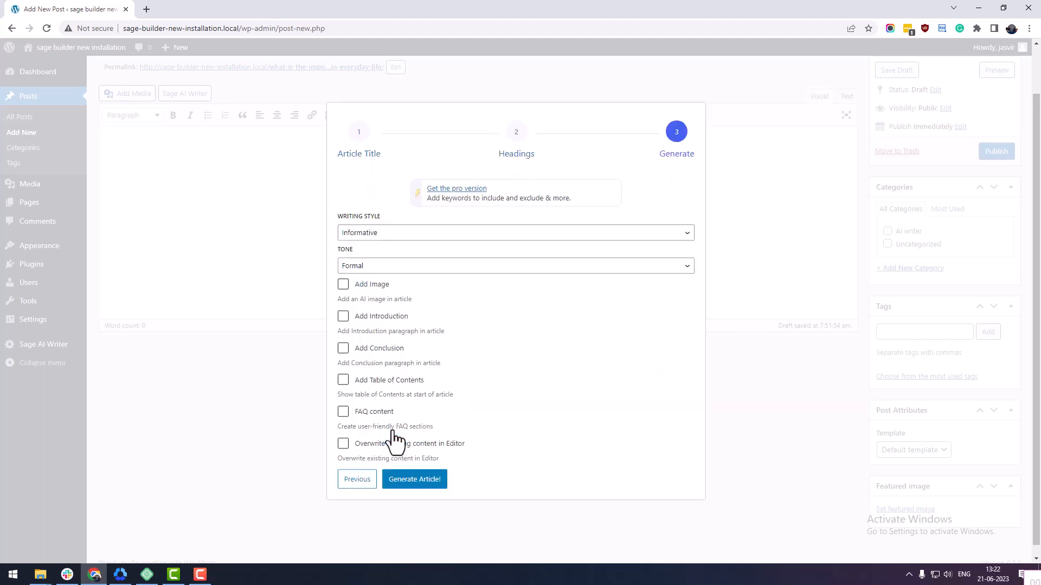
mouse_move(395, 260)
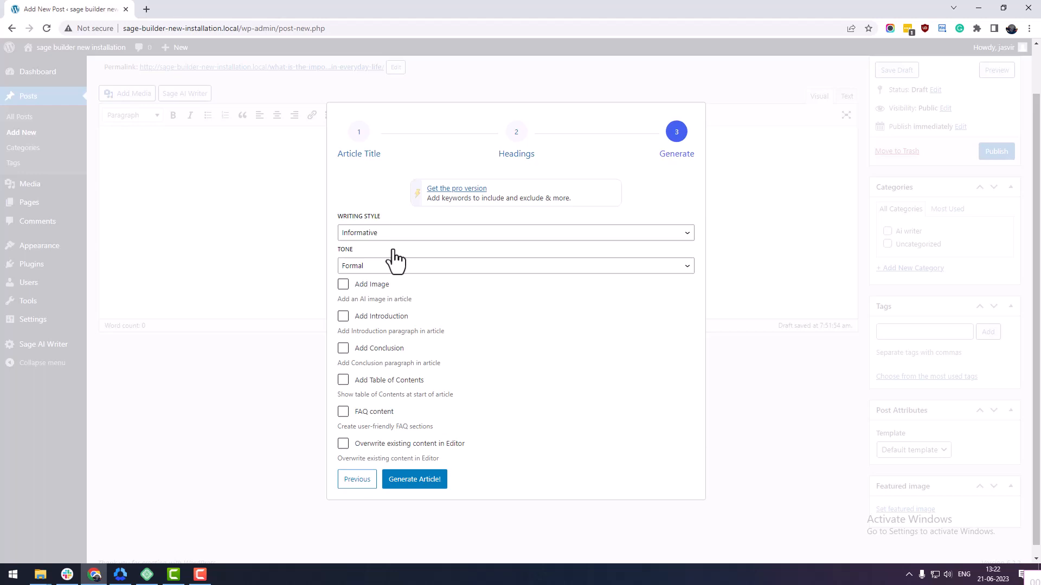
Step: Choose Creative writing style and Informal tone, enable table of contents, and recheck the headings
left_click(515, 233)
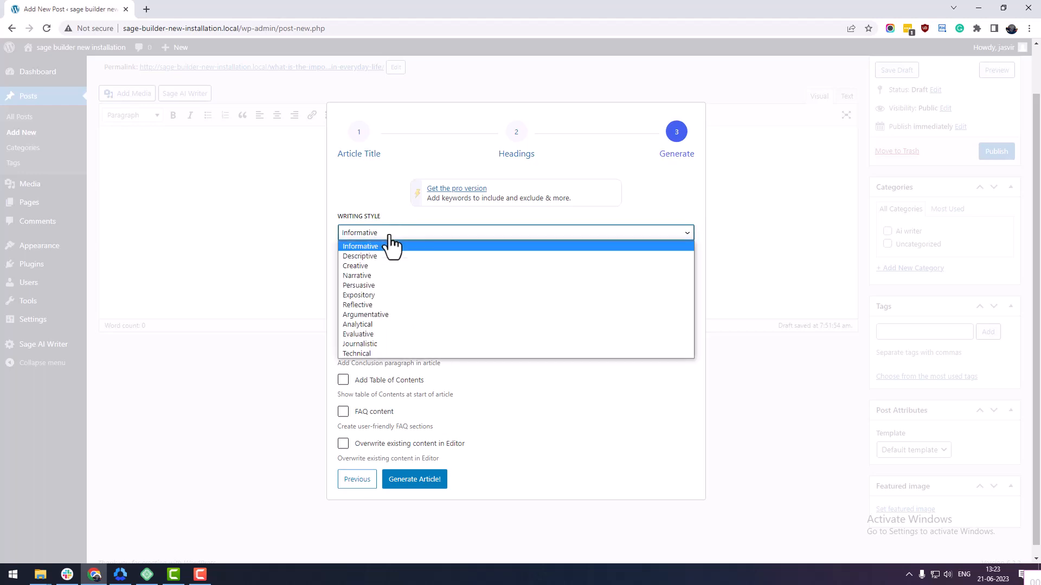
mouse_move(359, 285)
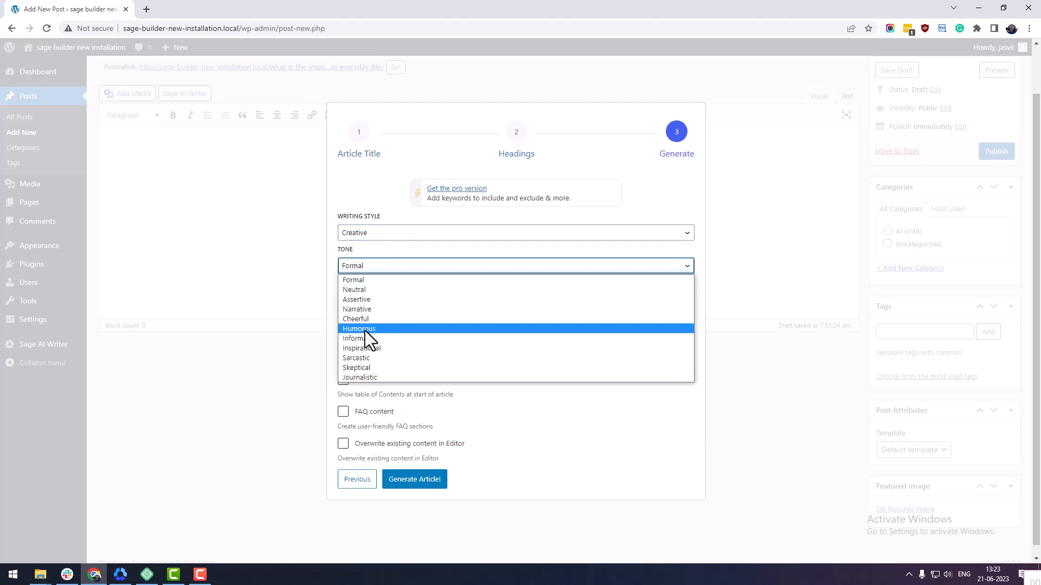
left_click(354, 338)
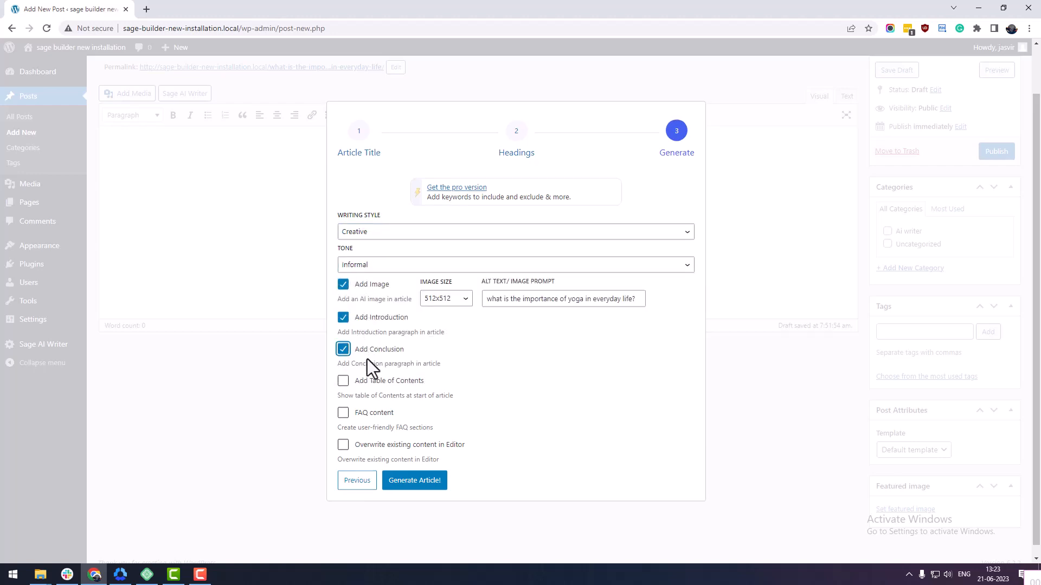
left_click(343, 381)
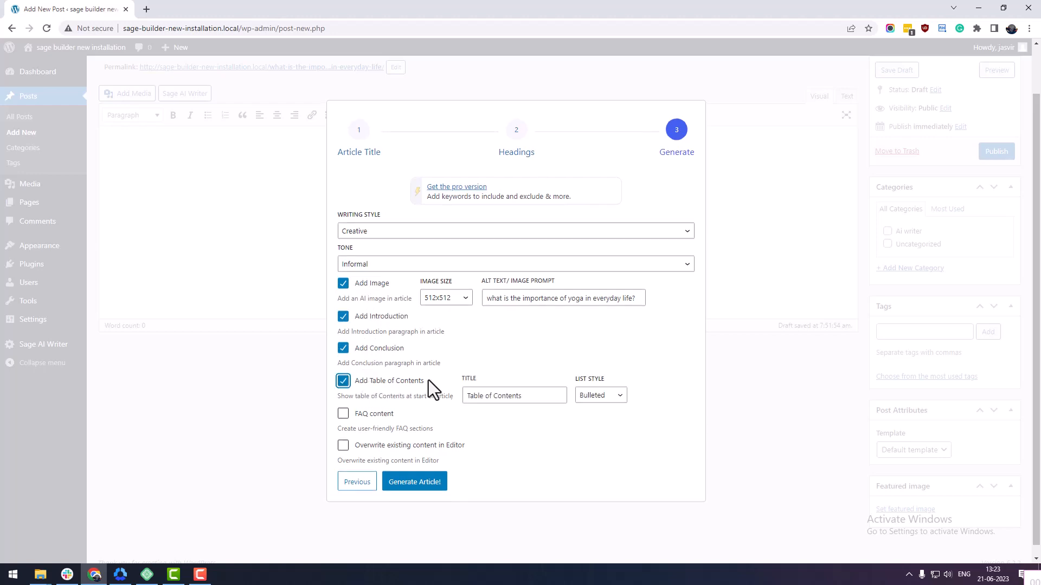
mouse_move(527, 341)
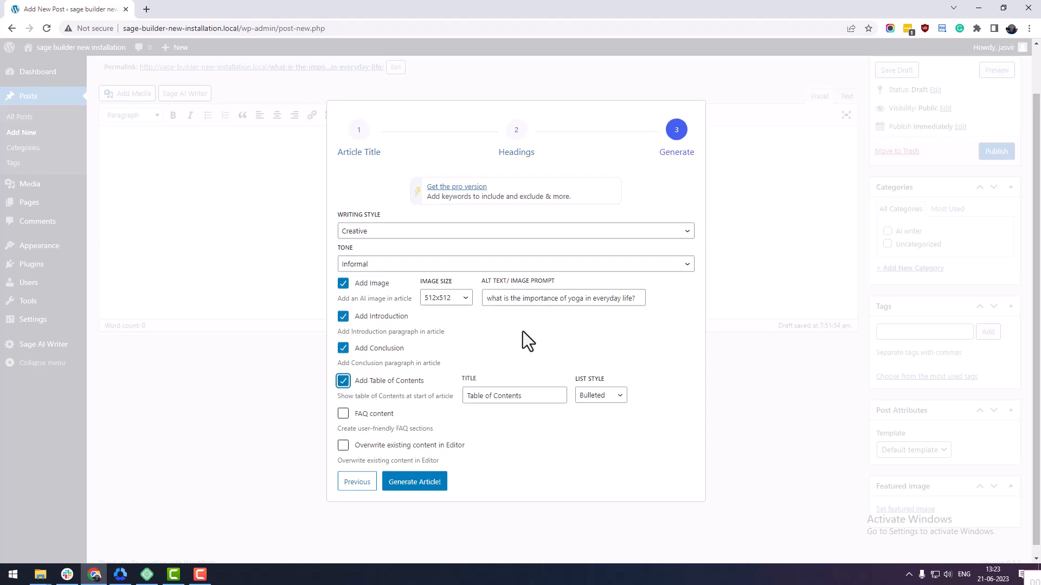
mouse_move(356, 481)
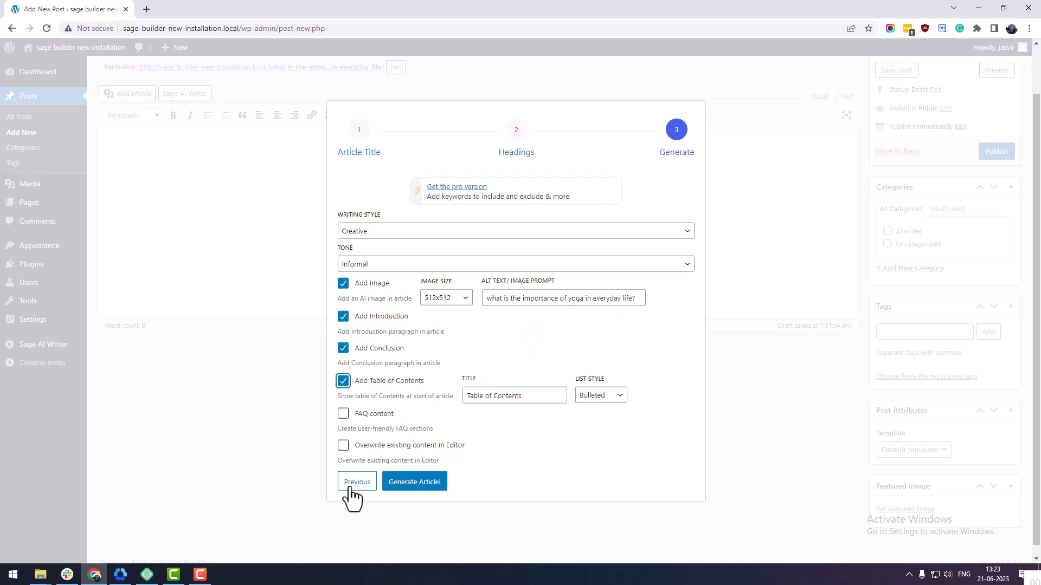
left_click(357, 481)
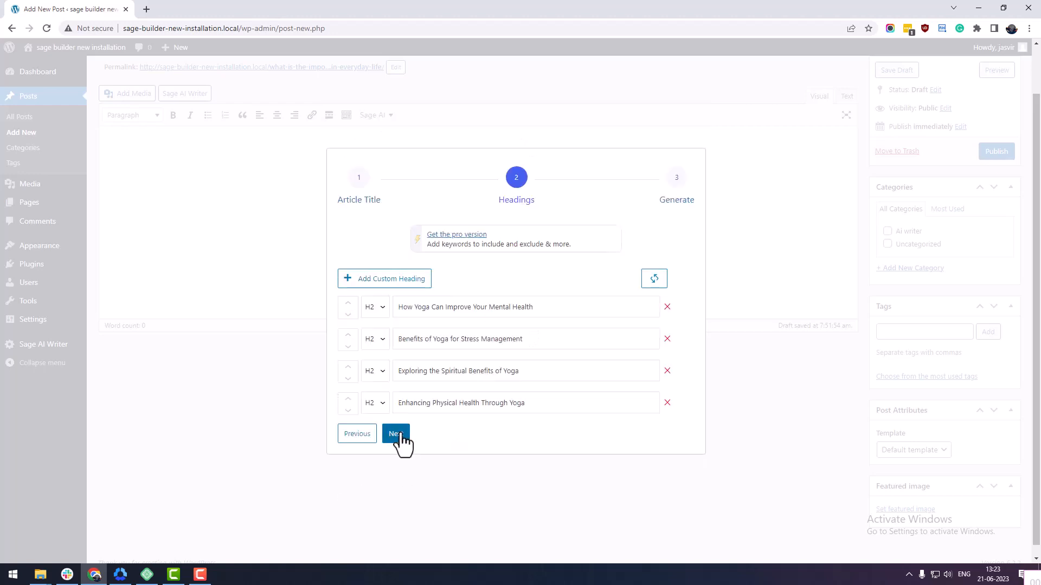
left_click(396, 434)
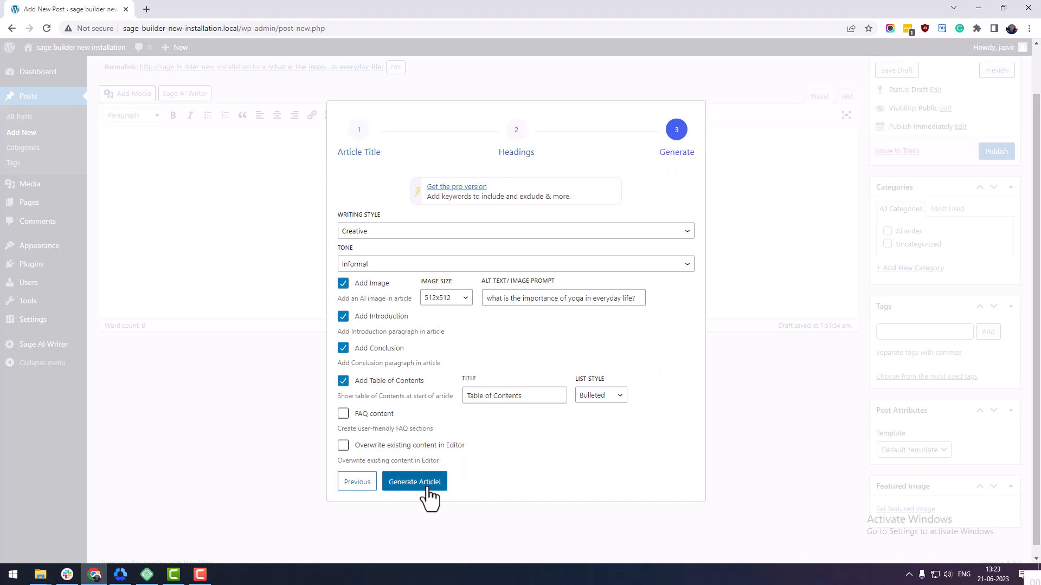
Step: Generate the yoga article and scroll through its image, table of contents and four sections
left_click(414, 482)
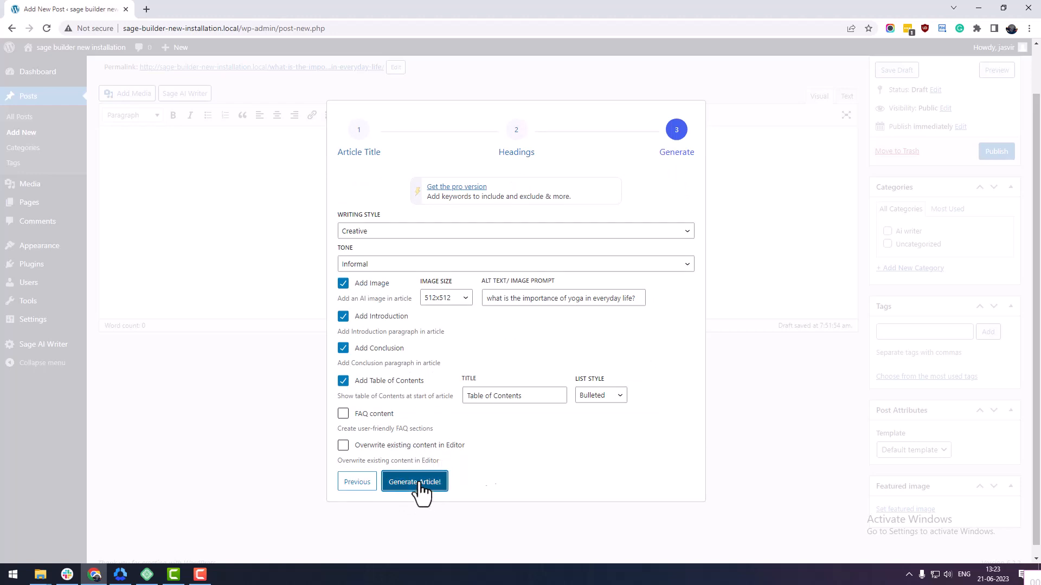
left_click(413, 481)
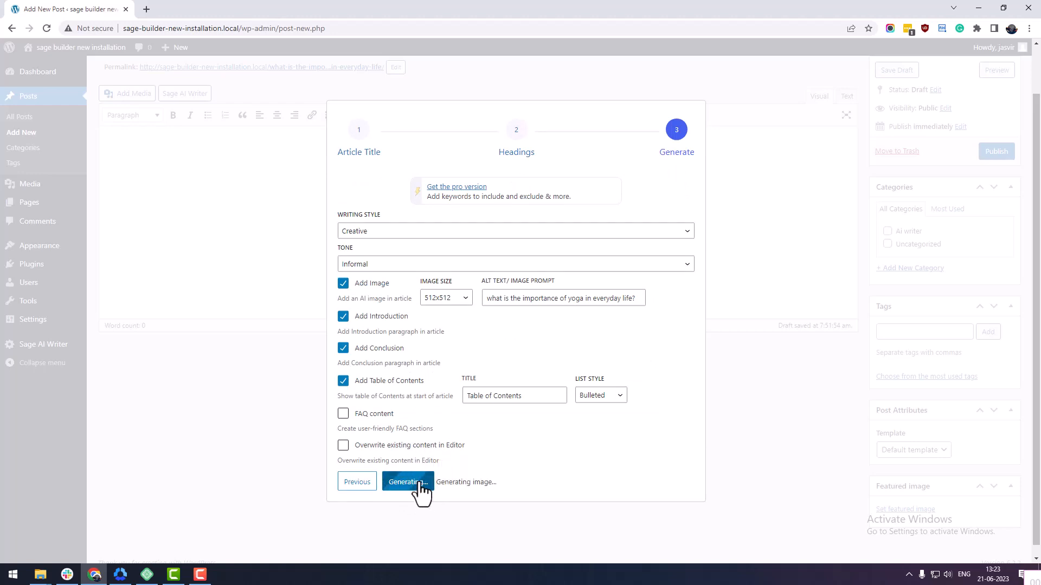
left_click(407, 482)
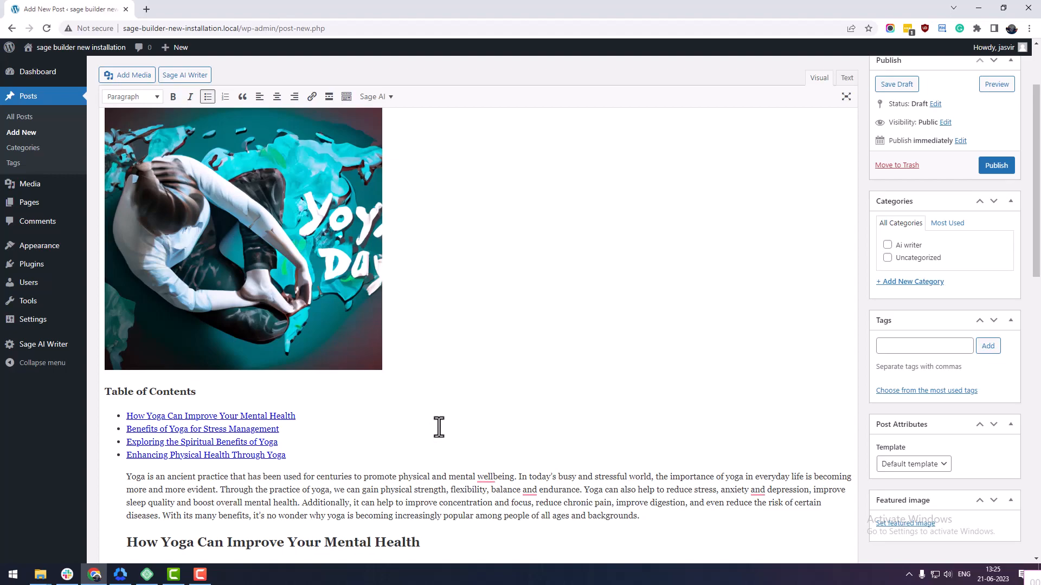
scroll("down", 3)
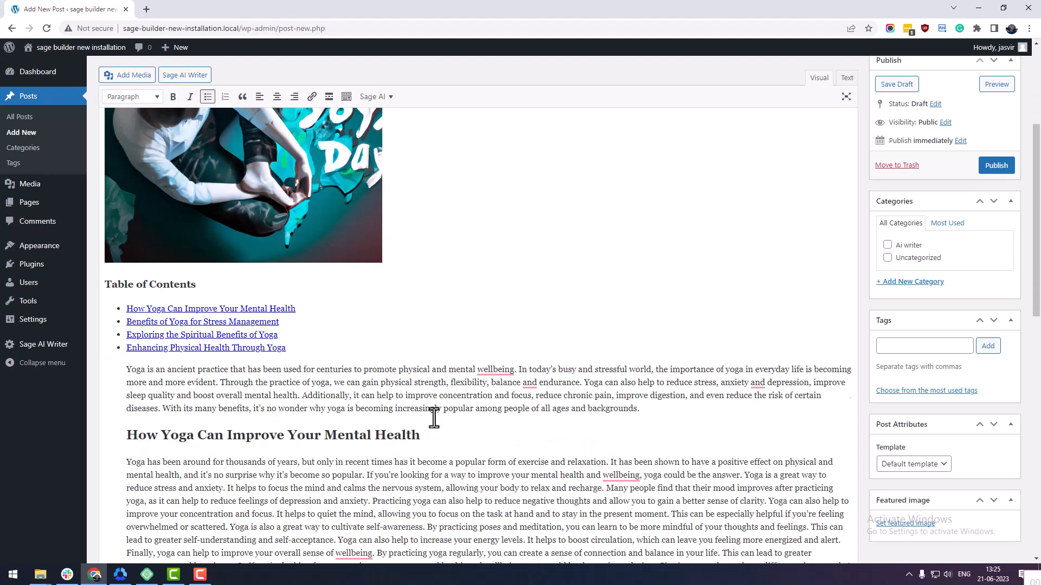
scroll("down", 3)
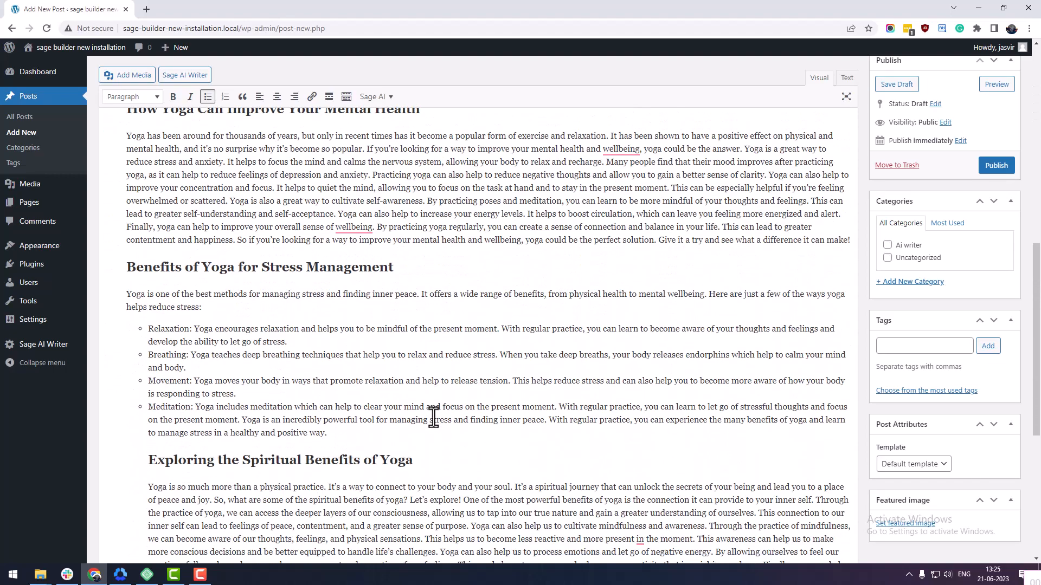
scroll("down", 3)
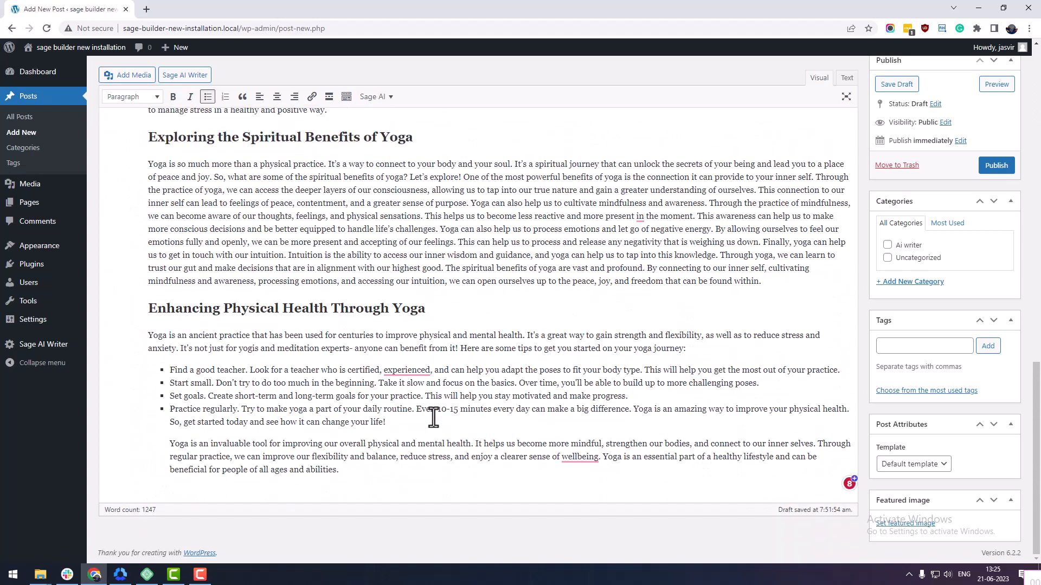